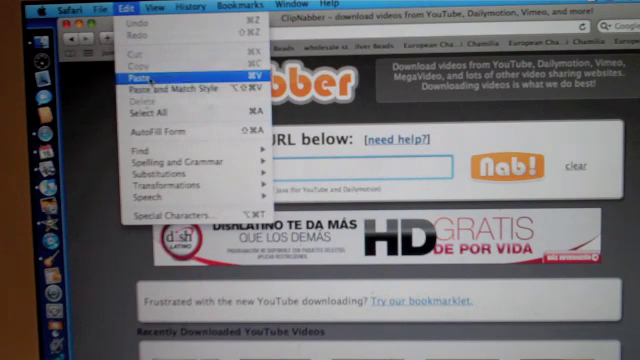
- Paste the copied YouTube URL into ClipNabber's download box and fetch it with Nab!
{"action": "left_click", "coordinate": [136, 72]}
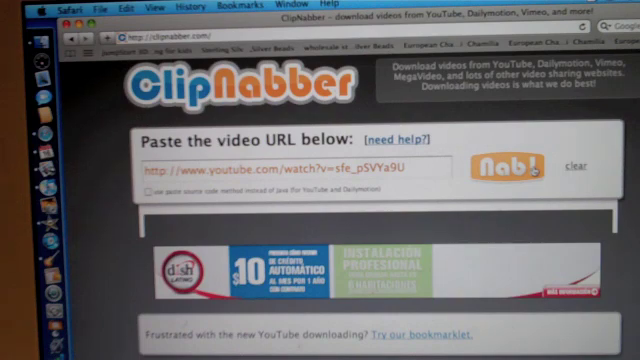
{"action": "left_click", "coordinate": [512, 162]}
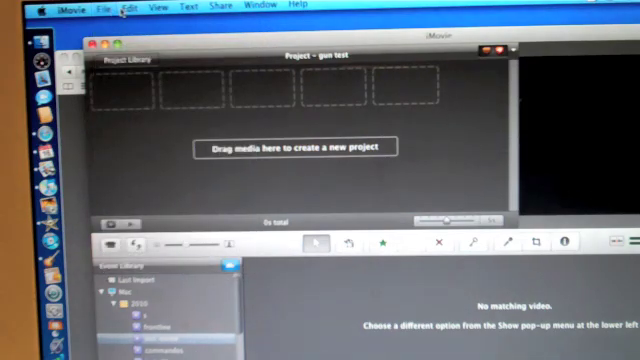
- Bring up iMovie's File menu to reach the media import commands
{"action": "left_click", "coordinate": [96, 6]}
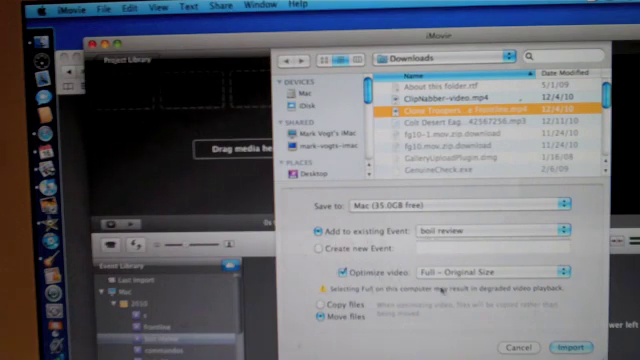
{"action": "mouse_move", "coordinate": [470, 320]}
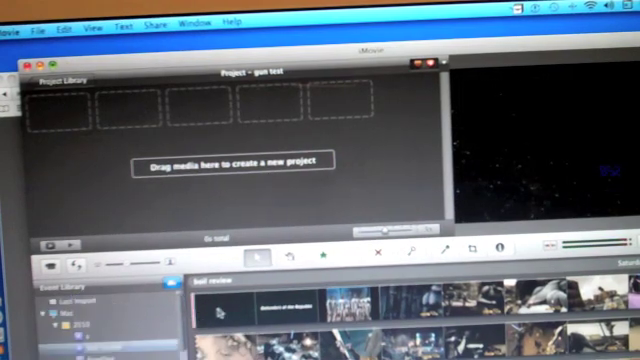
- Preview the imported clip's first thumbnail, showing its "Defenders of the R…" opening title
{"action": "left_click", "coordinate": [210, 304]}
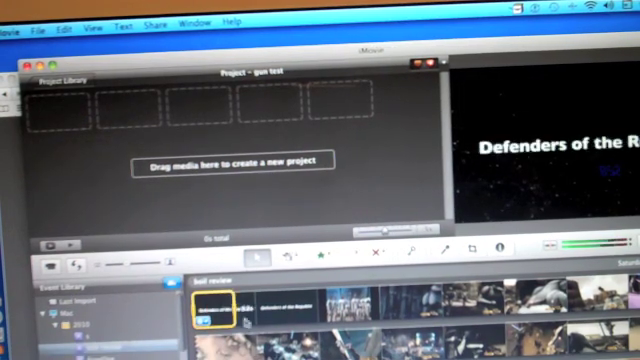